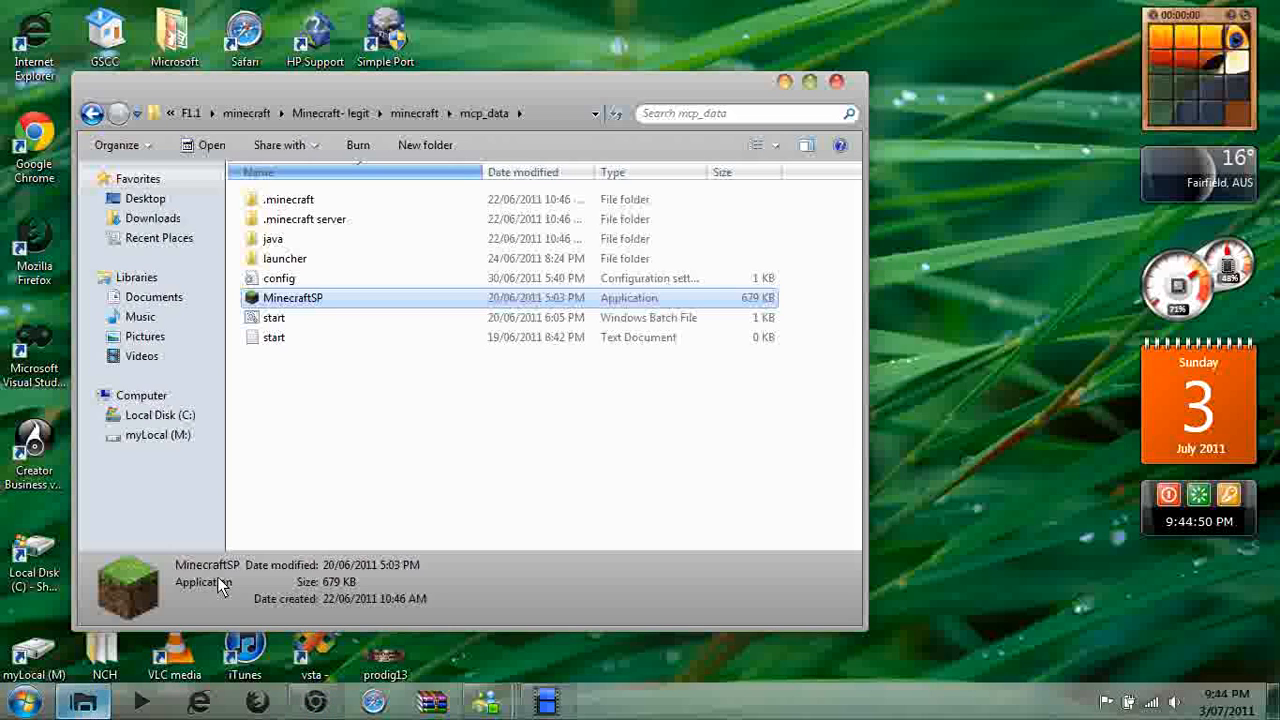
Deselect MinecraftSP in the mcp_data folder and bring up the Start menu
{"action": "left_click", "coordinate": [376, 450]}
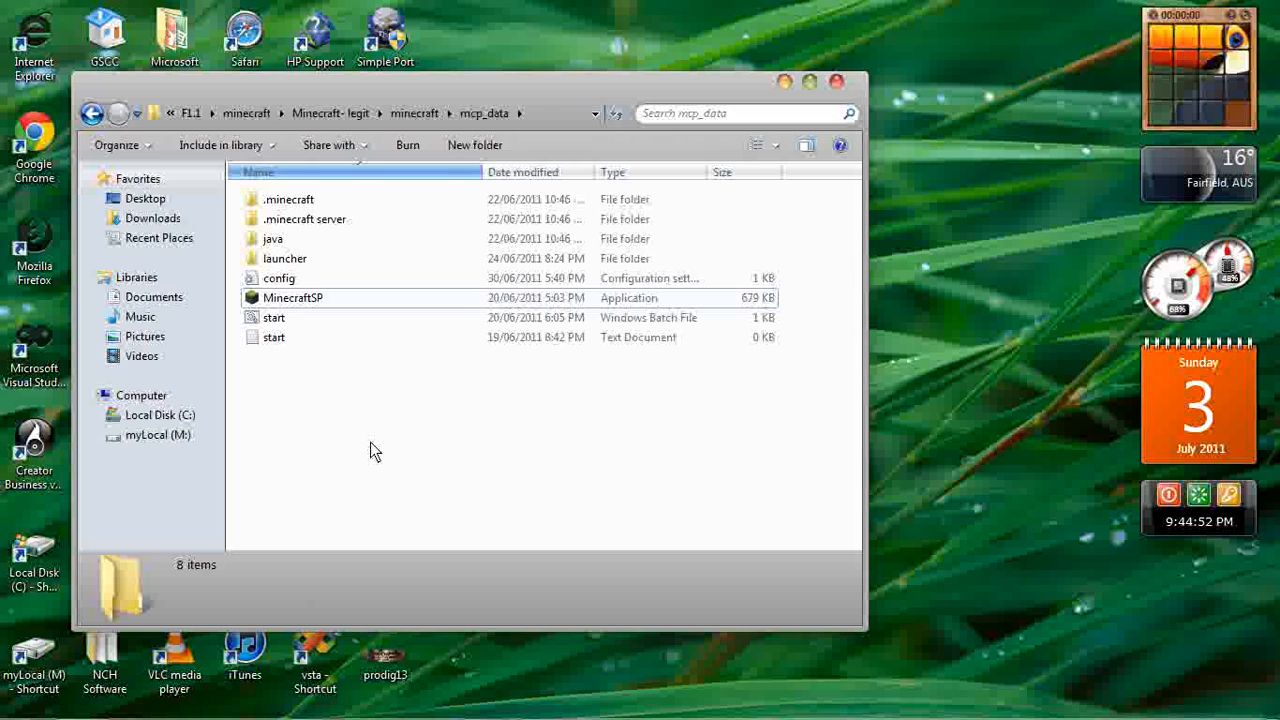
{"action": "mouse_move", "coordinate": [392, 438]}
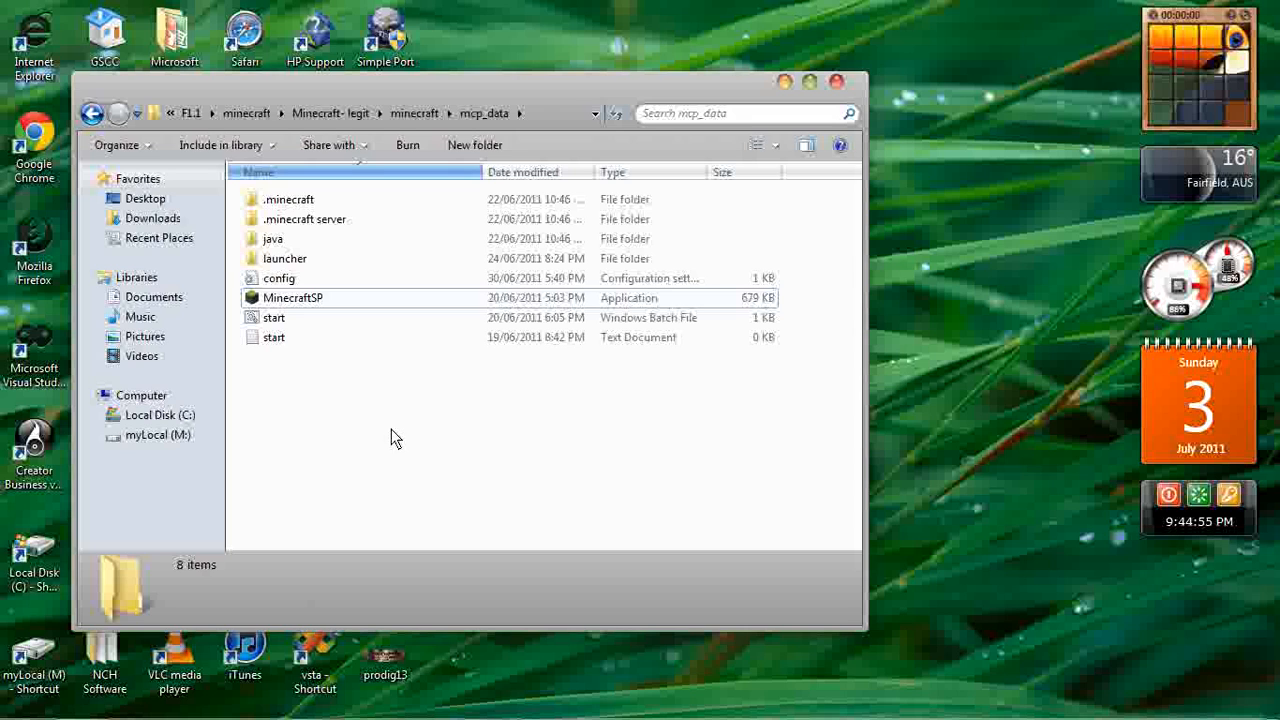
{"action": "left_click", "coordinate": [20, 700]}
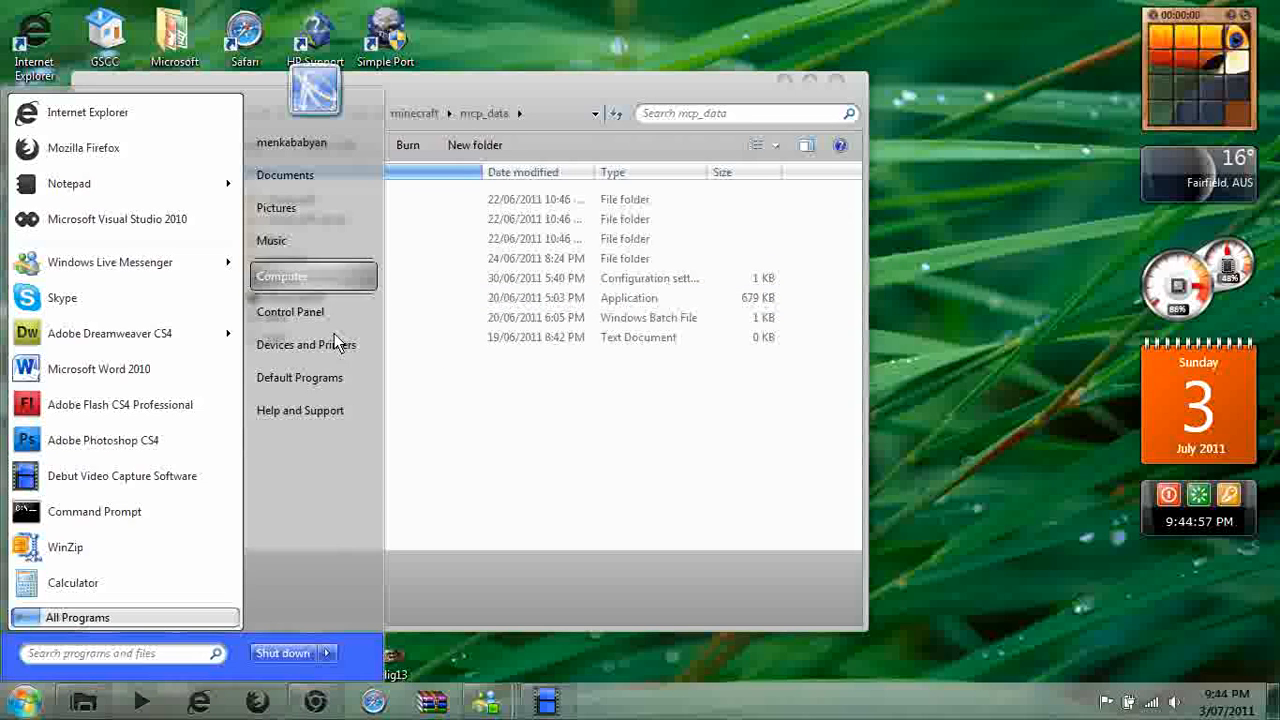
{"action": "mouse_move", "coordinate": [320, 376]}
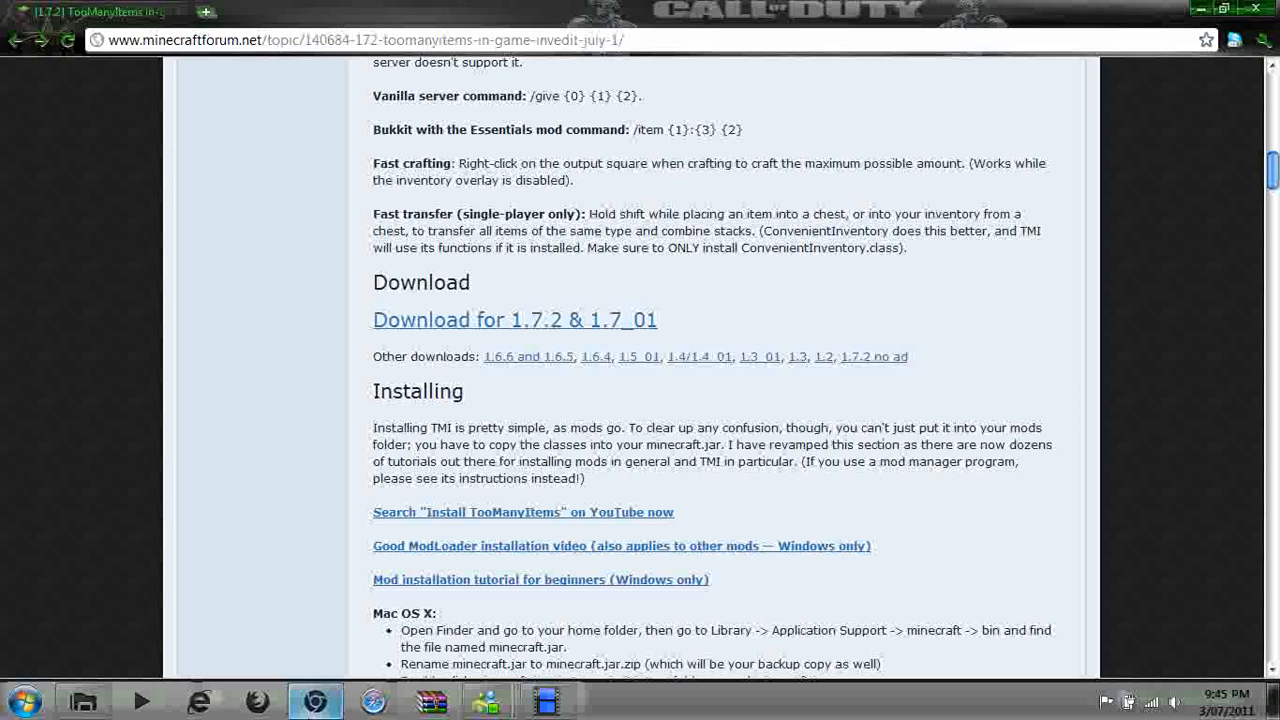
Minimize Chrome's TooManyItems forum page to return to the desktop
{"action": "left_click", "coordinate": [512, 320]}
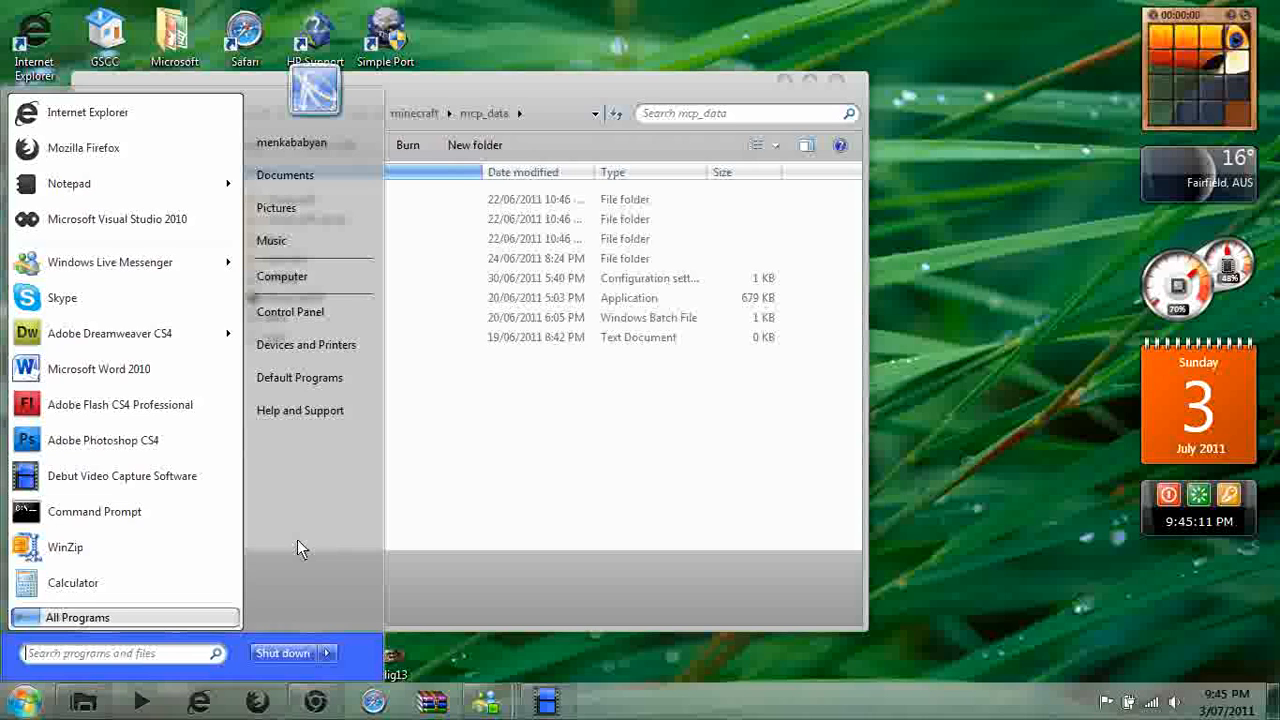
Reach .minecraft\bin via %appdata% and open minecraft.jar in the WinRAR archiver
{"action": "type", "text": "%app"}
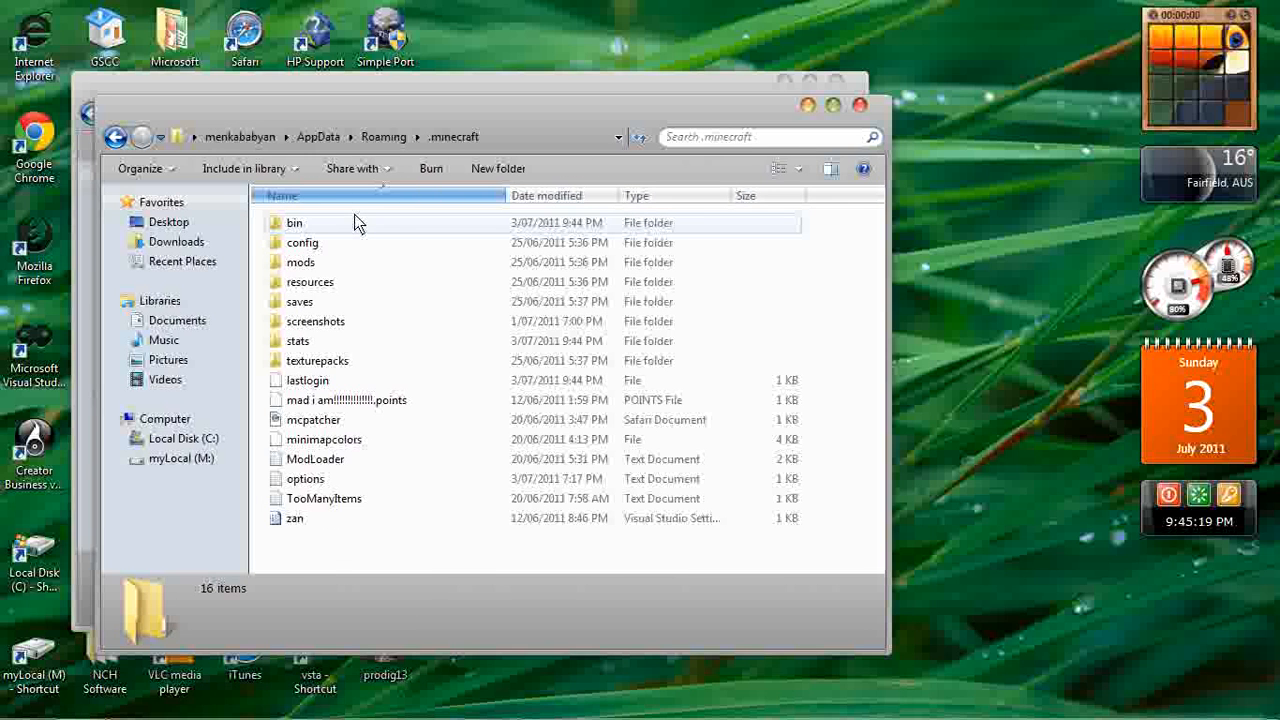
{"action": "double_click", "coordinate": [294, 222]}
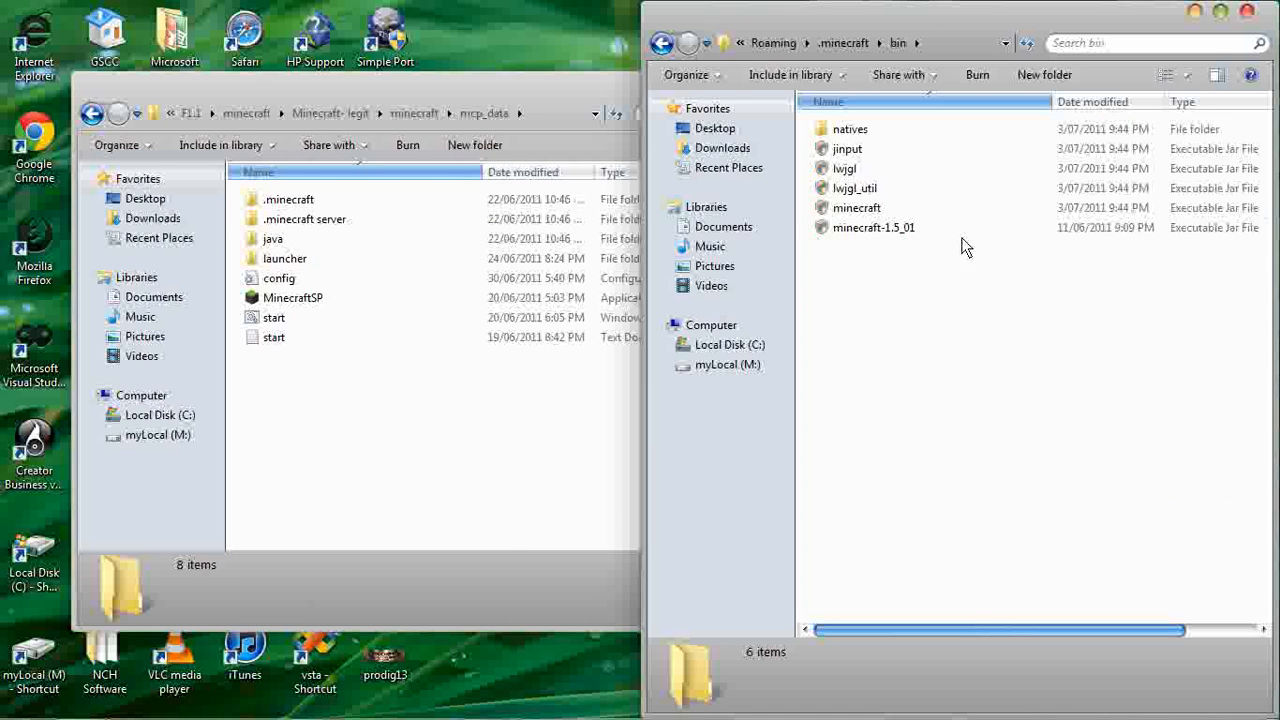
{"action": "left_click", "coordinate": [856, 206]}
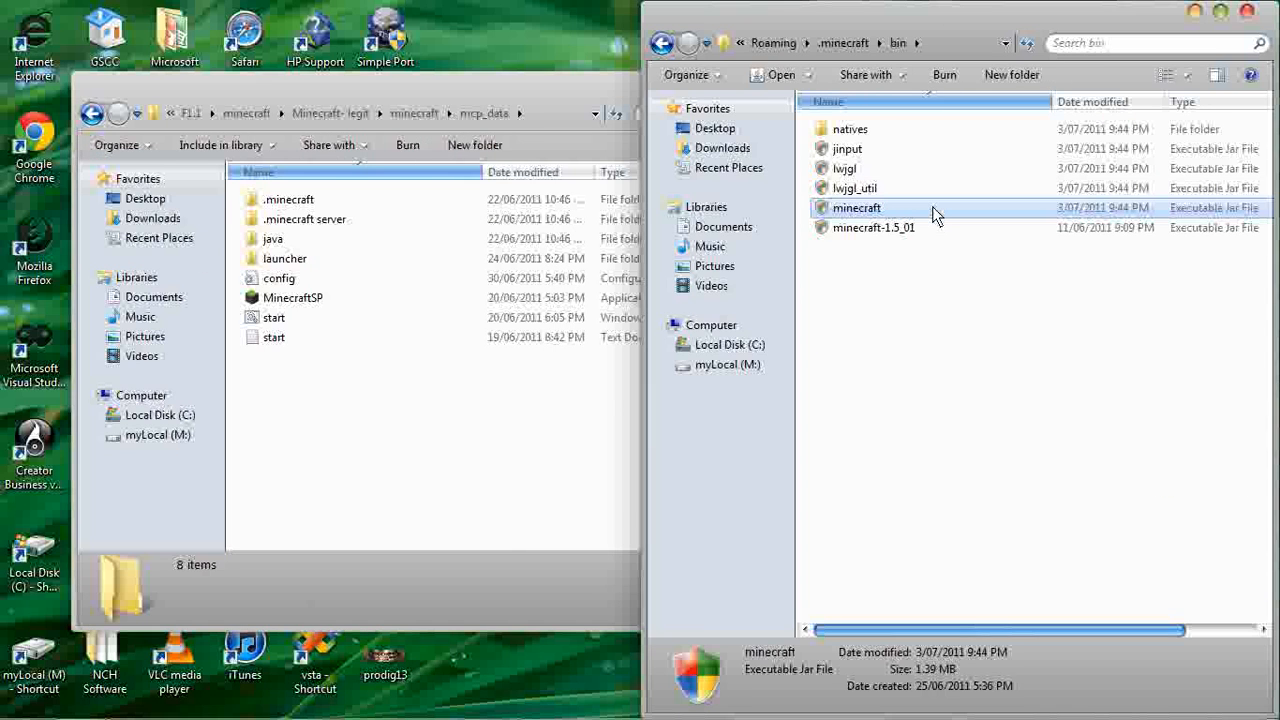
{"action": "right_click", "coordinate": [856, 206]}
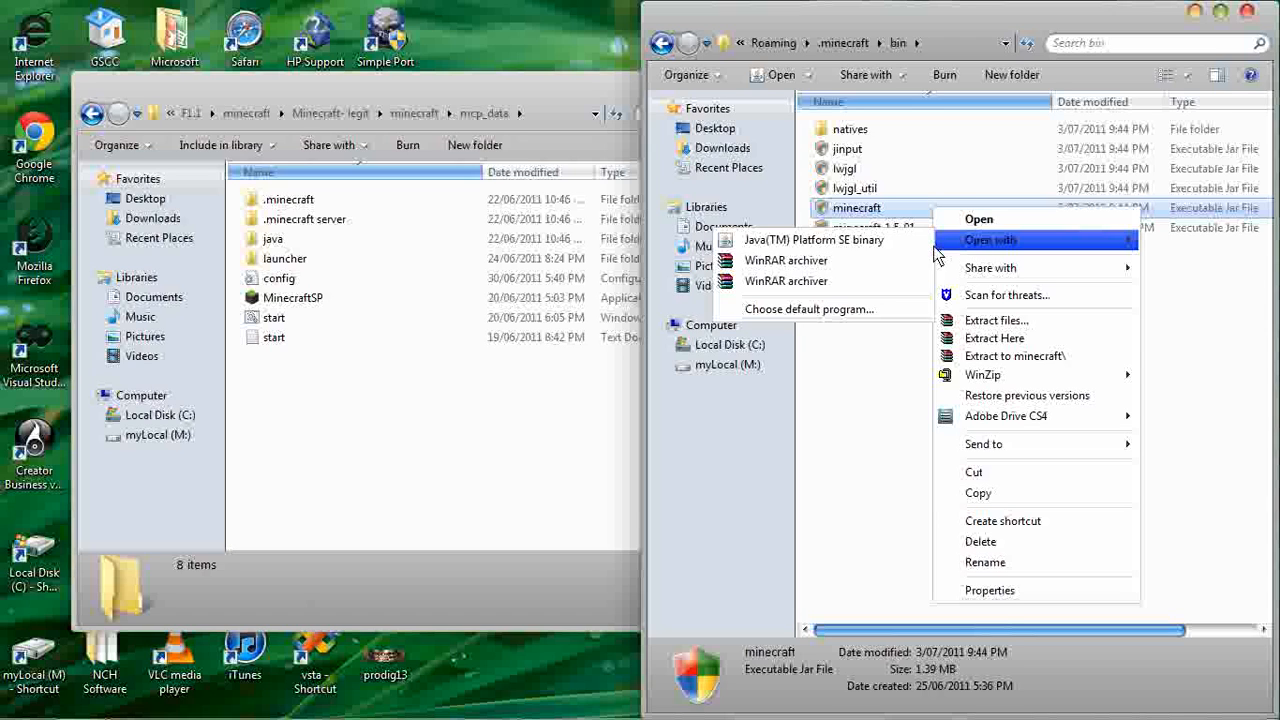
{"action": "left_click", "coordinate": [786, 260]}
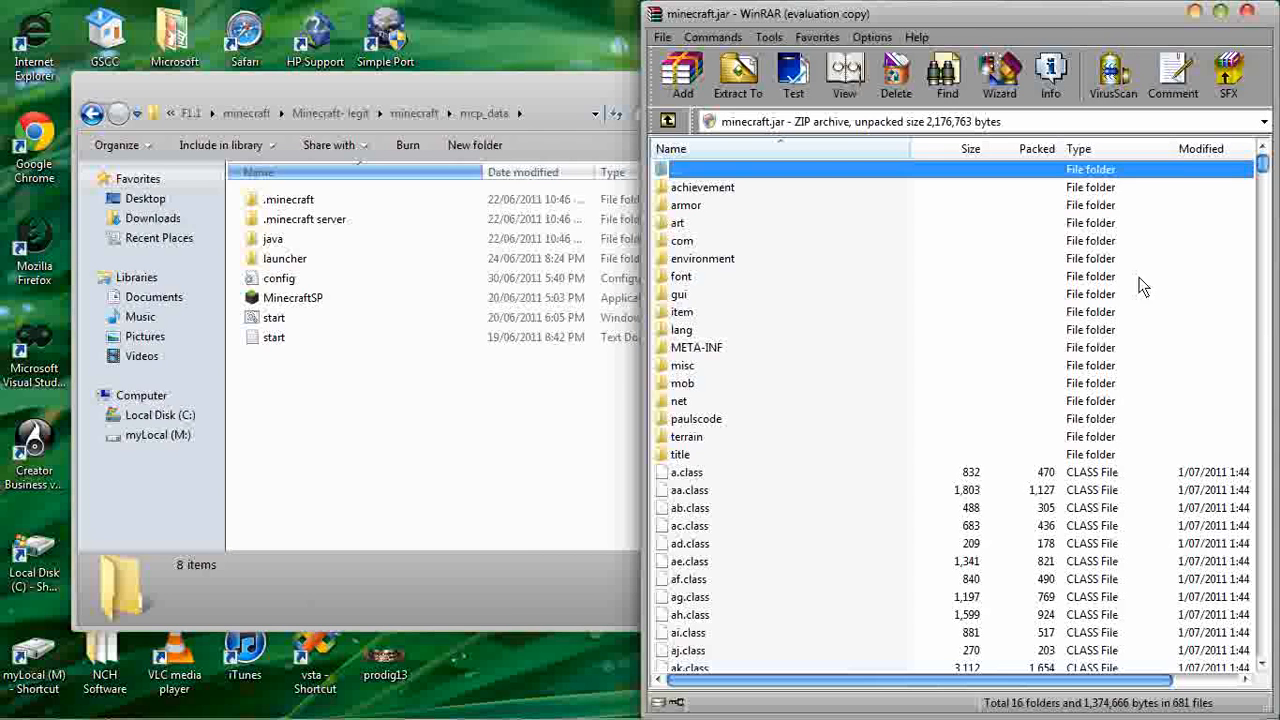
Delete the META-INF folder from minecraft.jar
{"action": "left_click", "coordinate": [696, 348]}
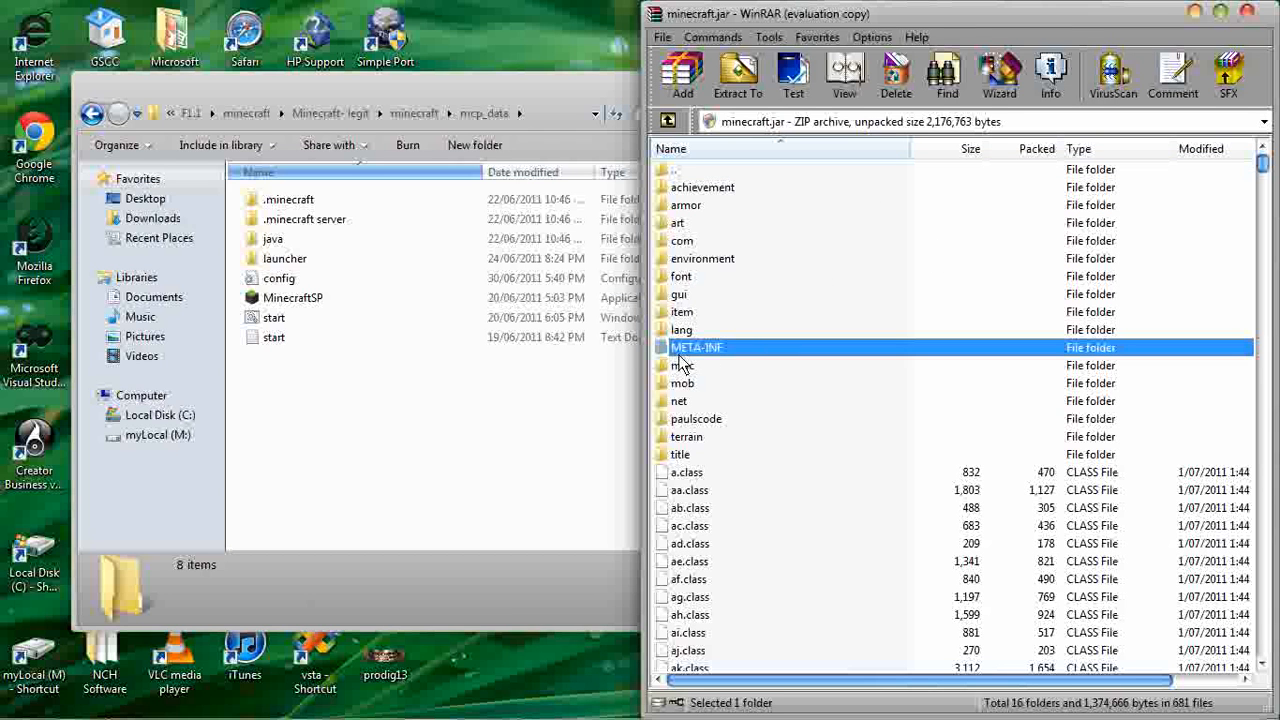
{"action": "mouse_move", "coordinate": [704, 364]}
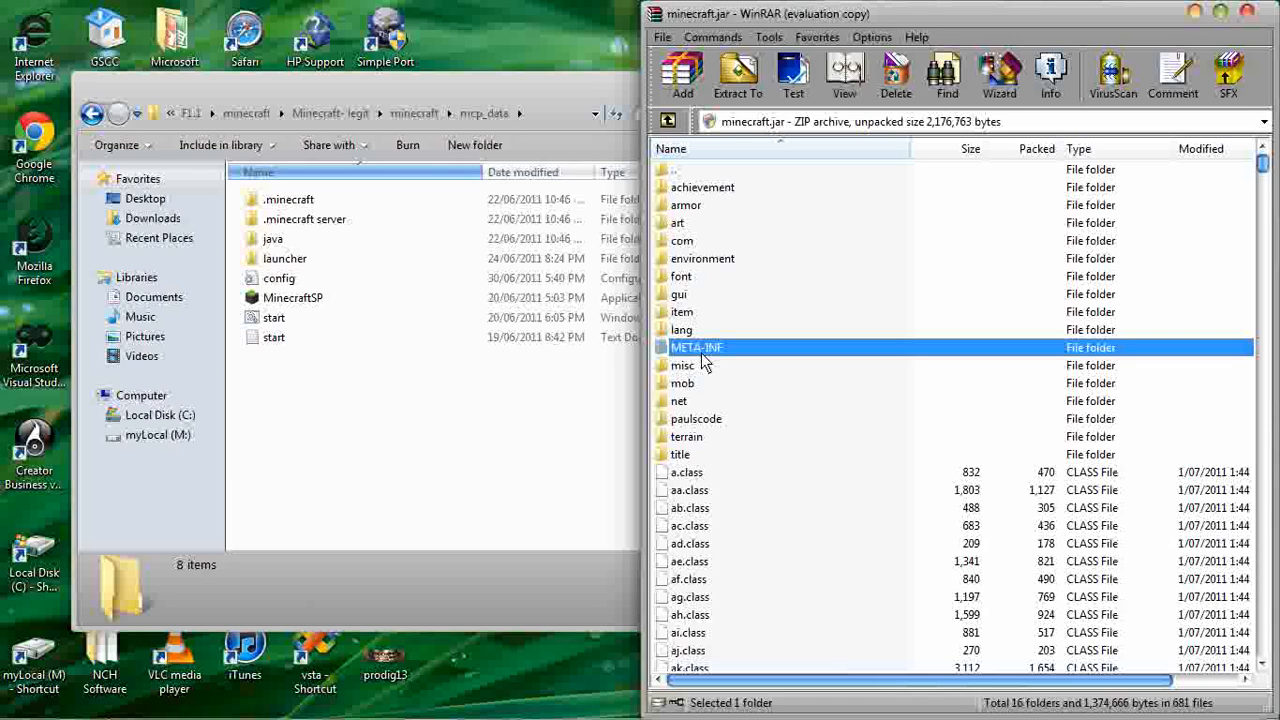
{"action": "left_click", "coordinate": [894, 76]}
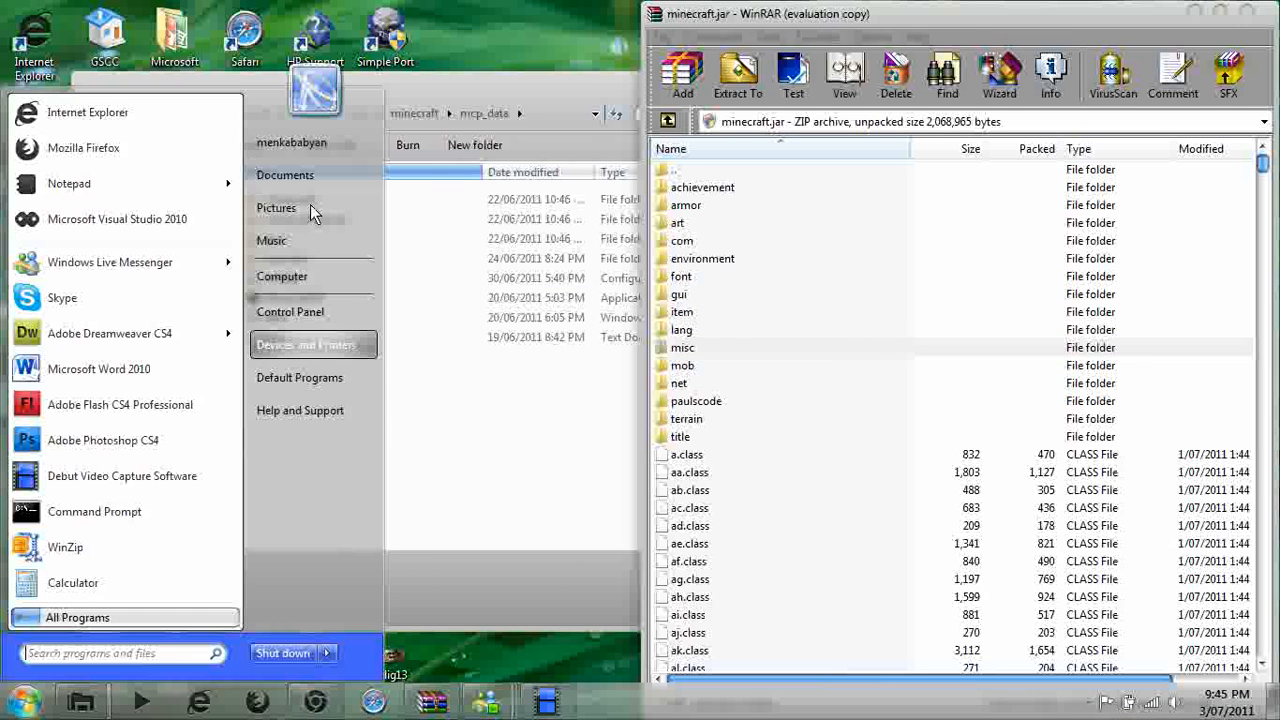
Open TooManyItems2011_07_01.zip from the user's Downloads folder as an archive
{"action": "left_click", "coordinate": [292, 142]}
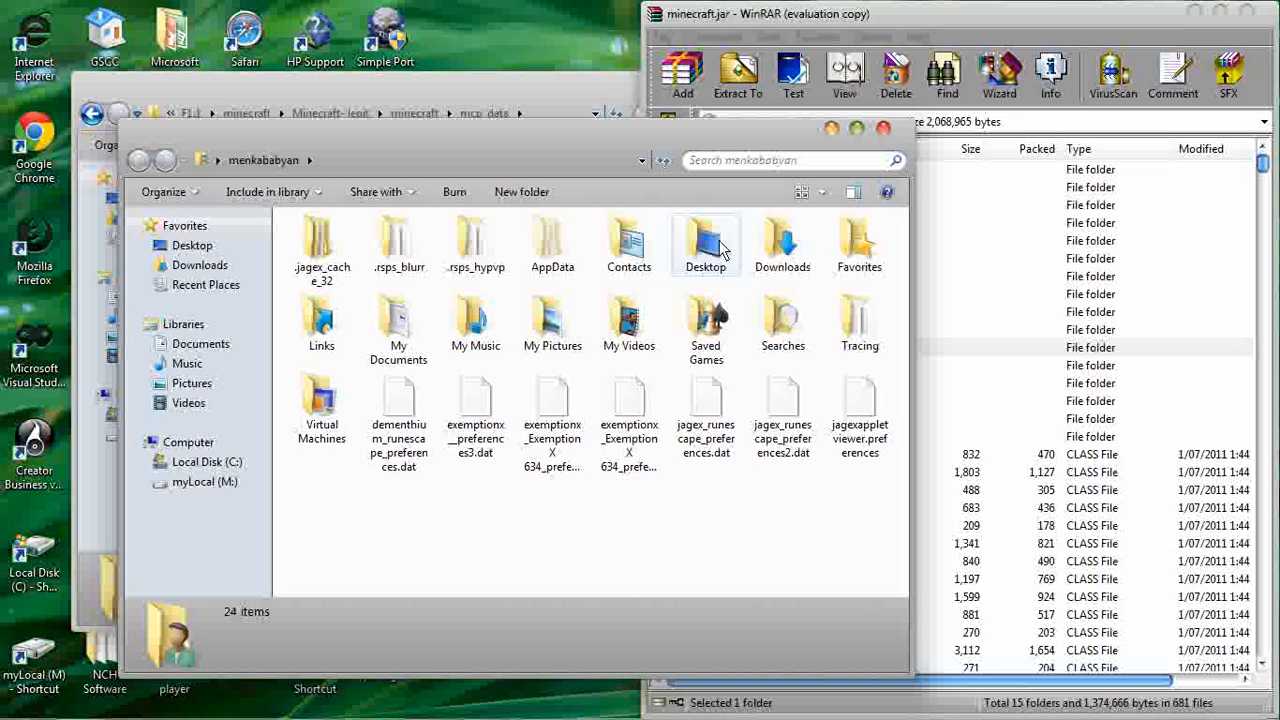
{"action": "double_click", "coordinate": [782, 240]}
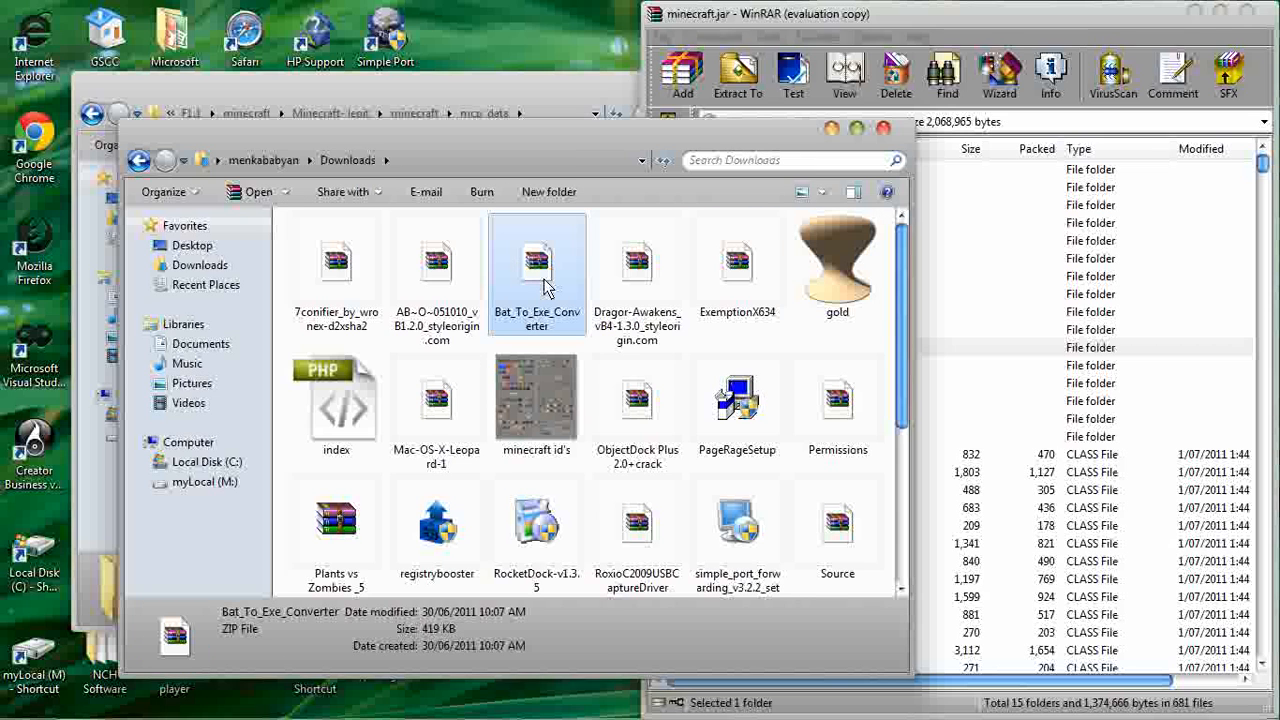
{"action": "left_click", "coordinate": [636, 264]}
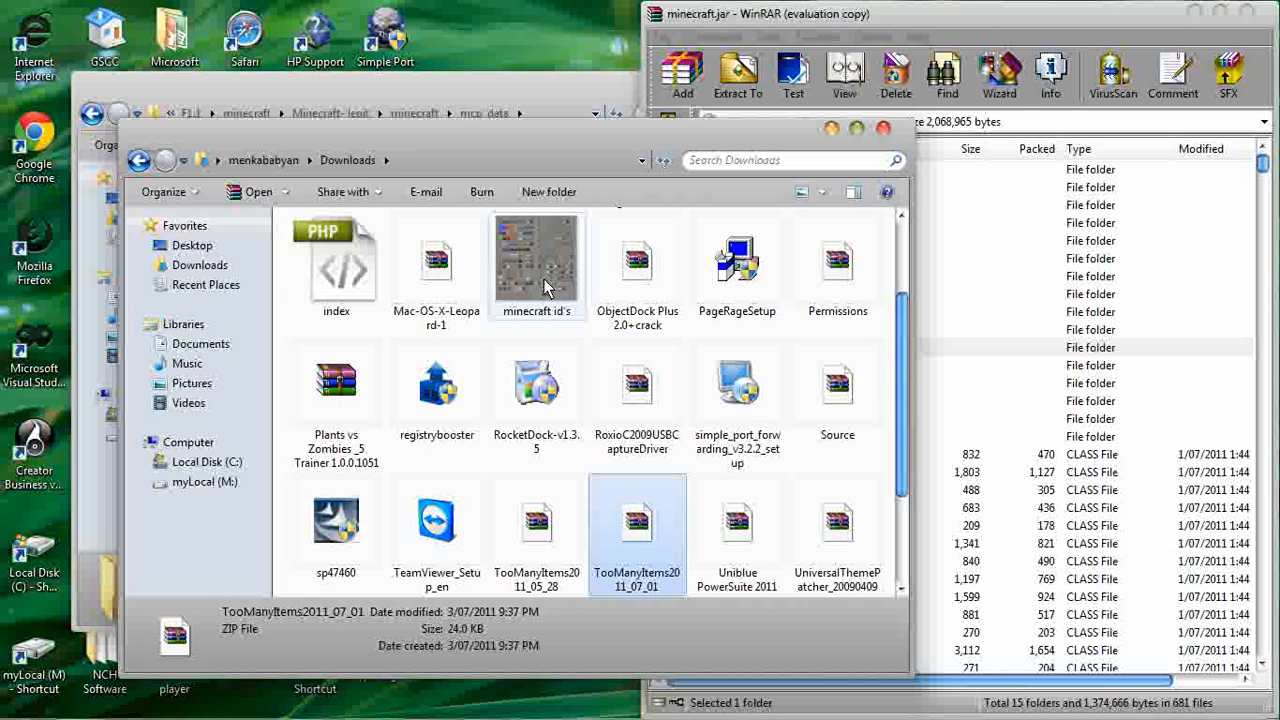
{"action": "double_click", "coordinate": [636, 524]}
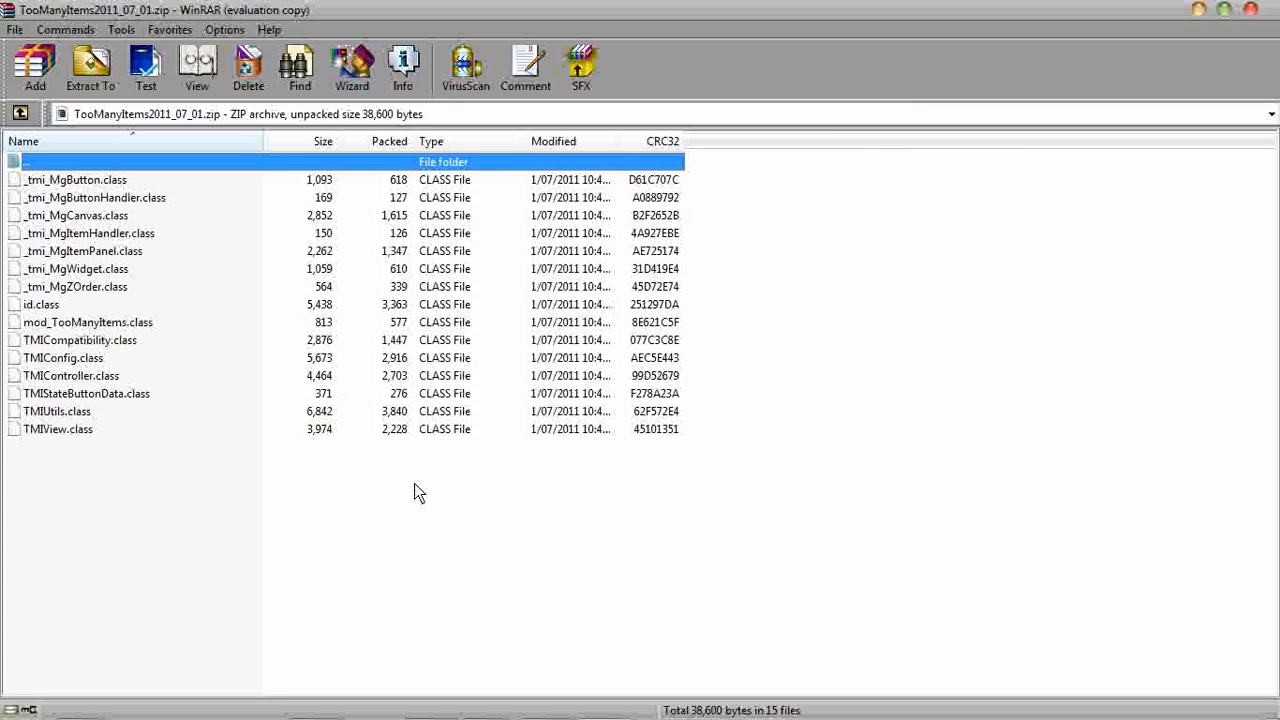
Select all TMI class files for copying into minecraft.jar and hide the capture window
{"action": "key", "text": "ctrl+a"}
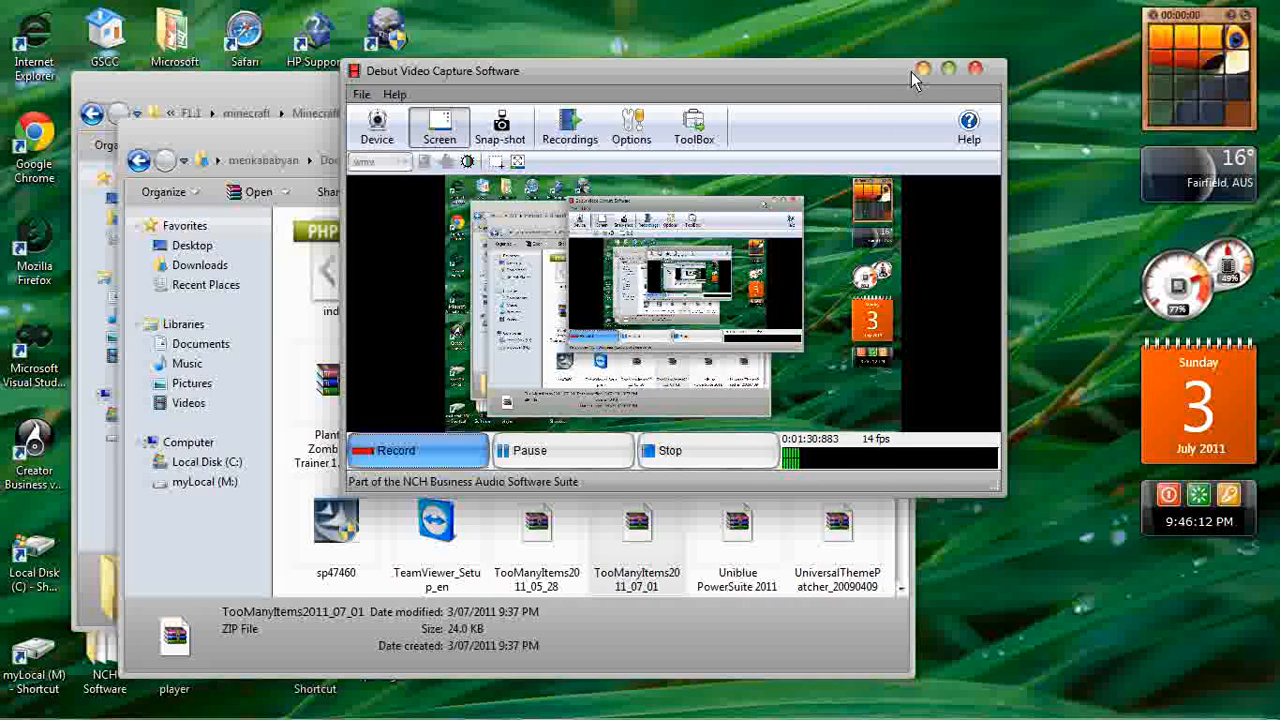
{"action": "left_click", "coordinate": [976, 68]}
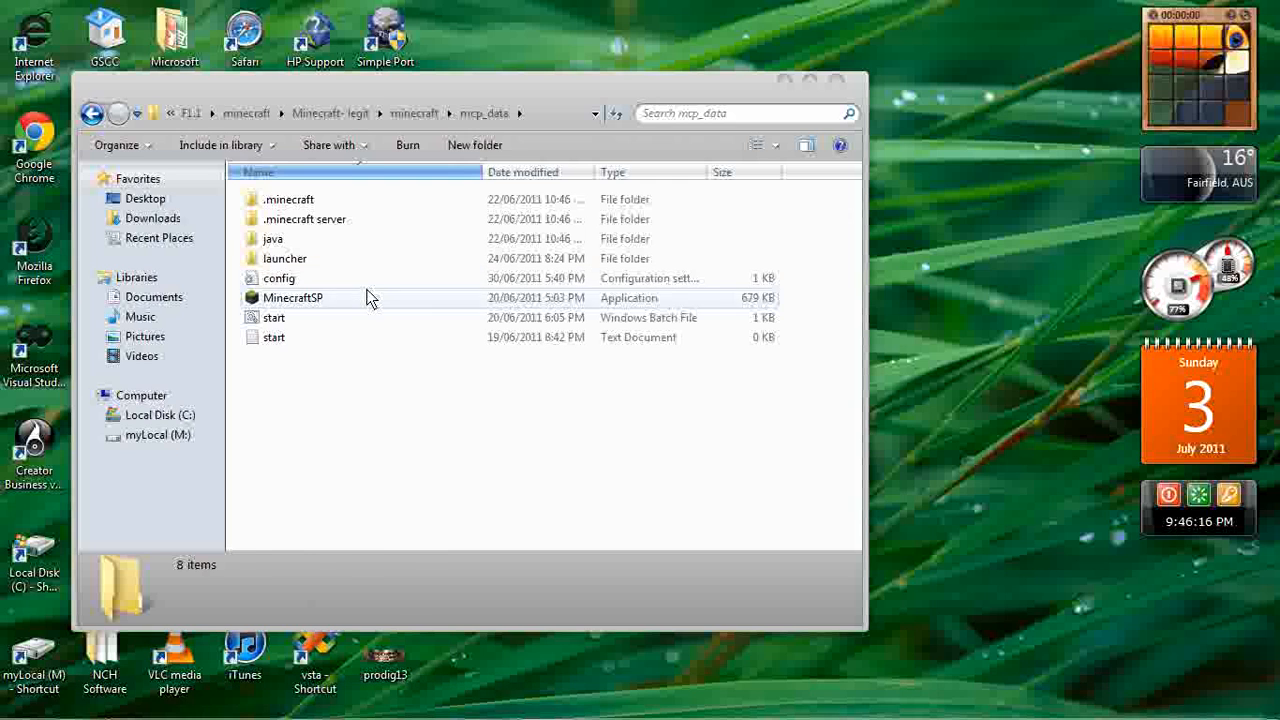
Launch MinecraftSP, enter the game and load a saved singleplayer world
{"action": "double_click", "coordinate": [292, 296]}
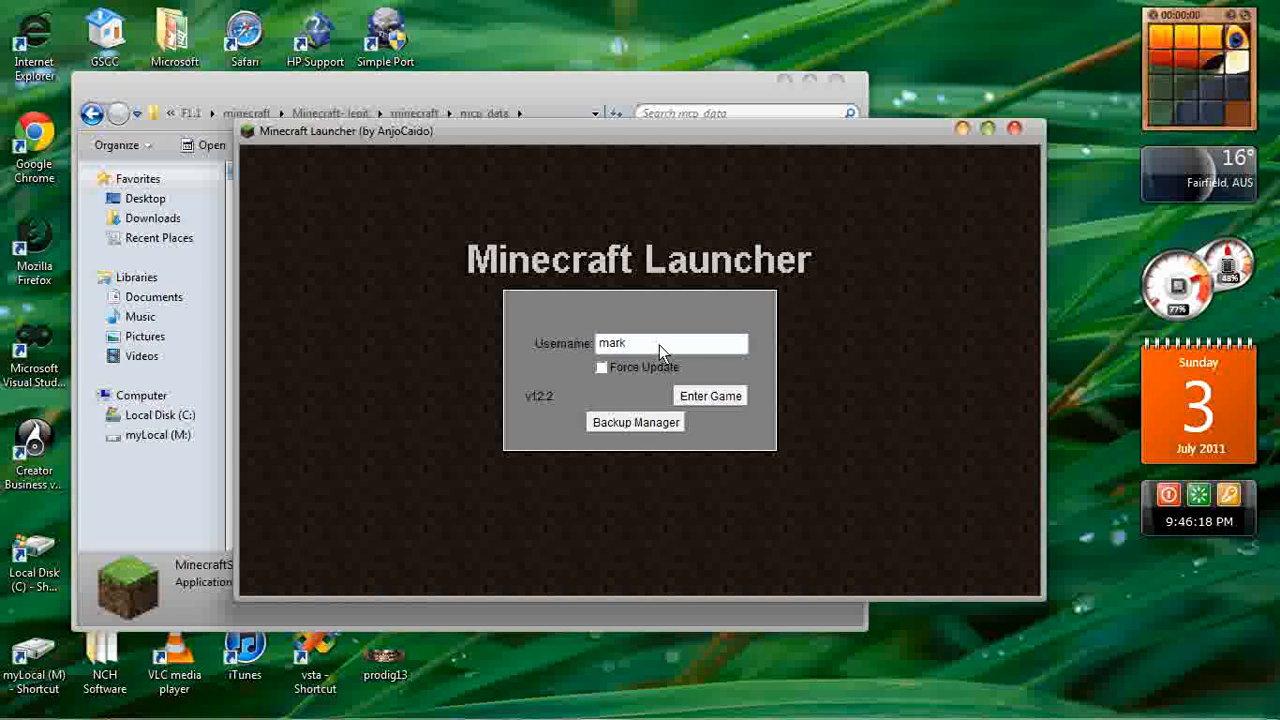
{"action": "left_click", "coordinate": [708, 396]}
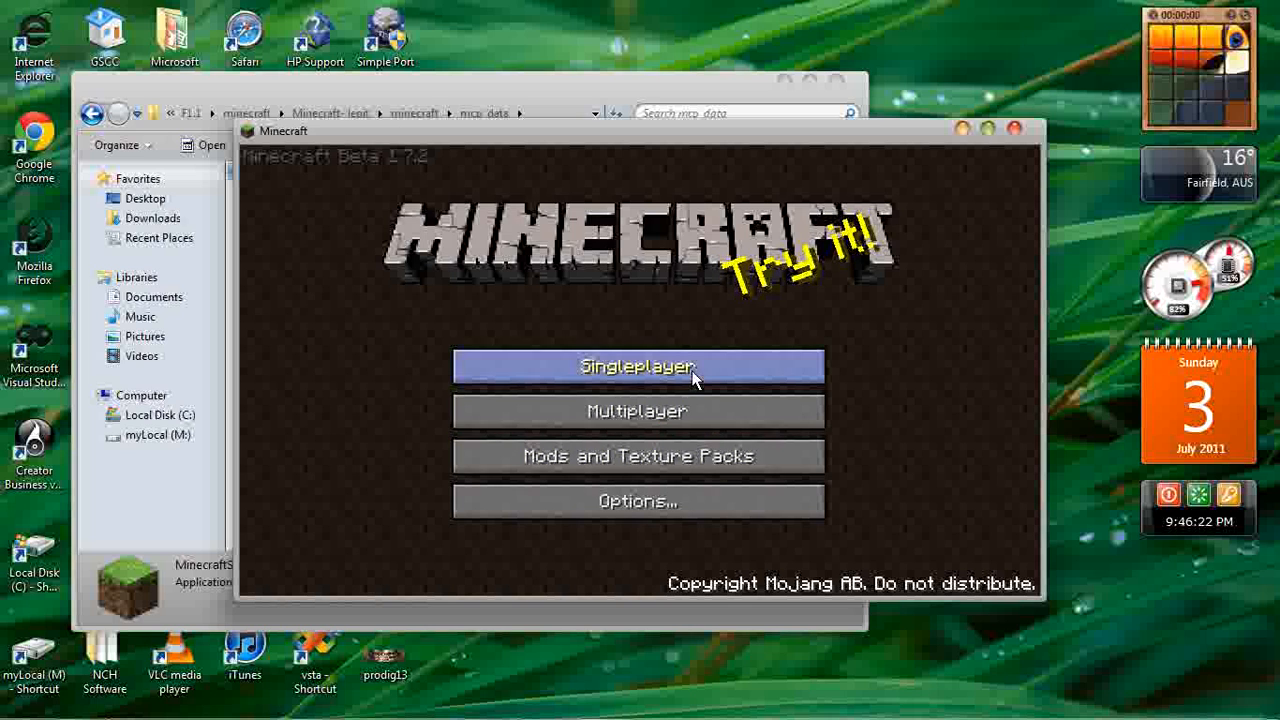
{"action": "left_click", "coordinate": [636, 366]}
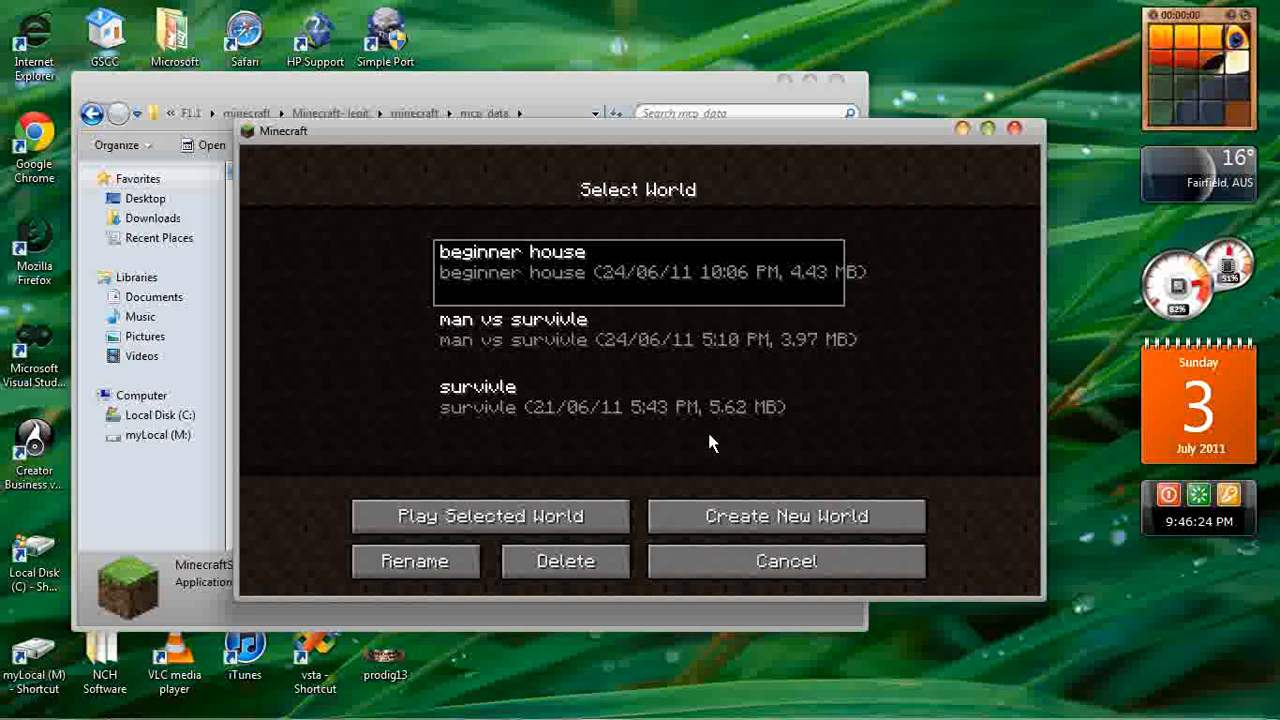
{"action": "left_click", "coordinate": [488, 516]}
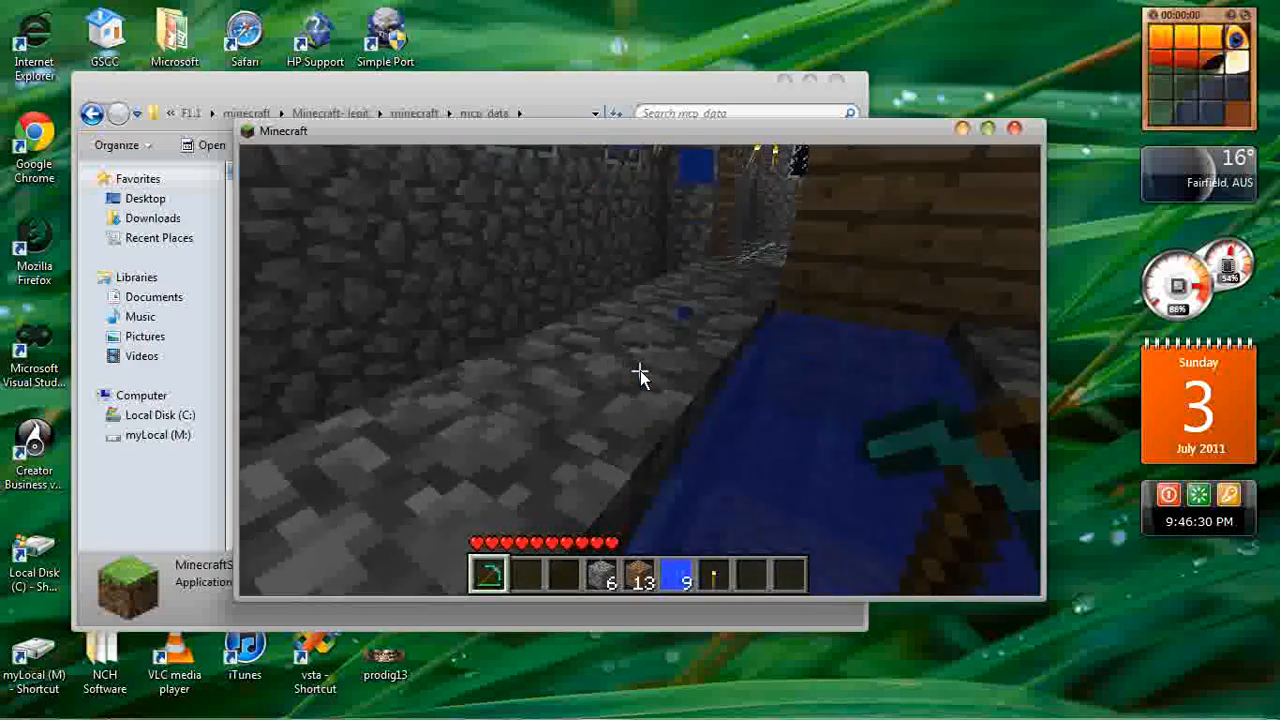
Show the inventory with the TooManyItems panel, close it, and pause at the game menu
{"action": "key", "text": "e"}
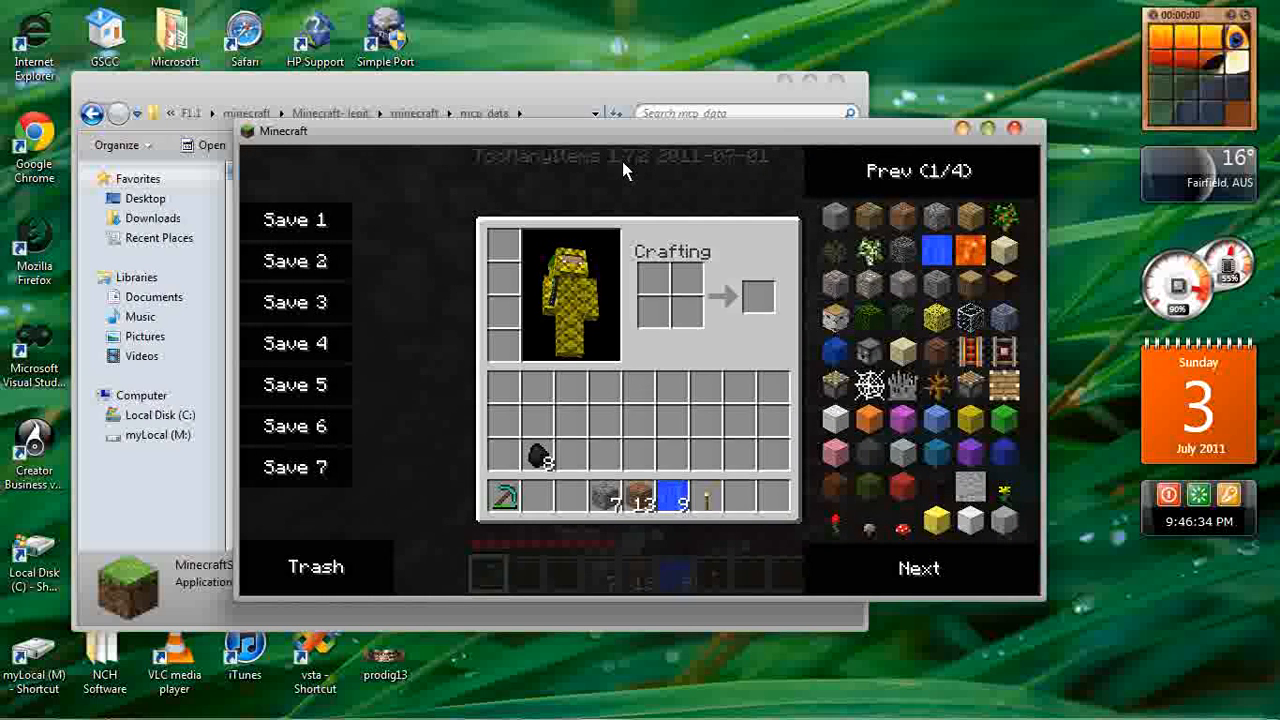
{"action": "mouse_move", "coordinate": [650, 172]}
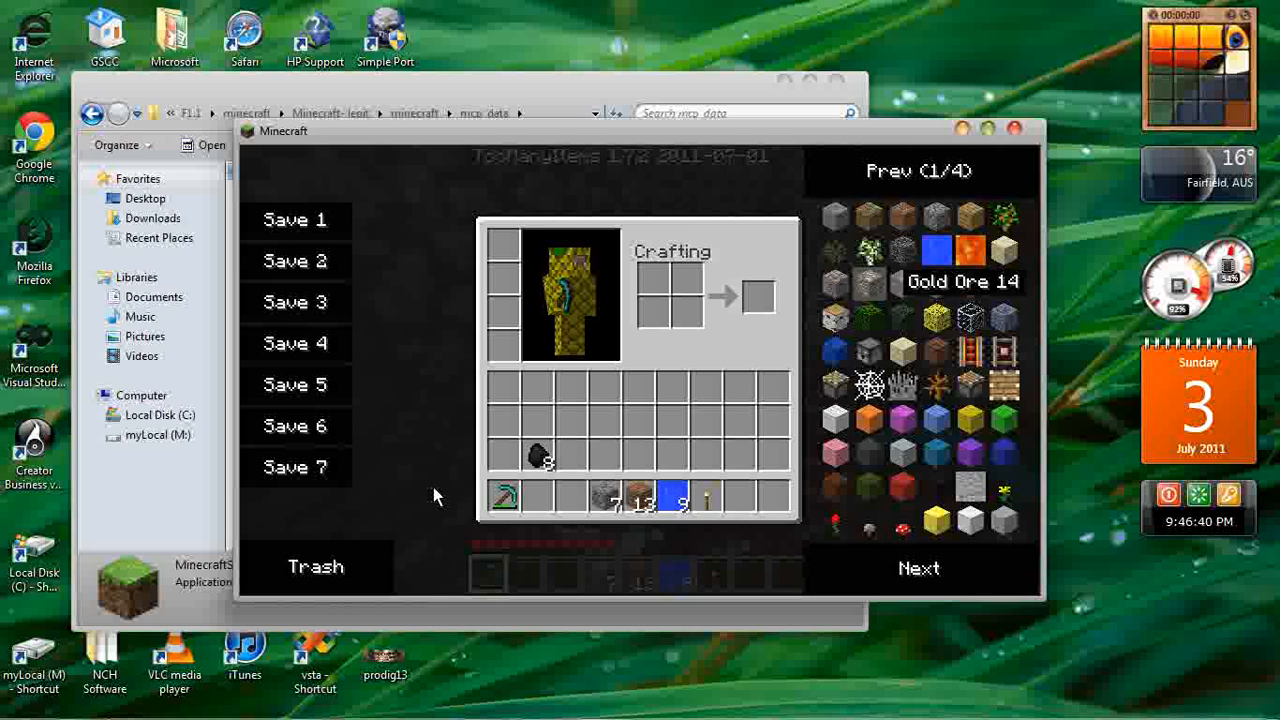
{"action": "mouse_move", "coordinate": [472, 292]}
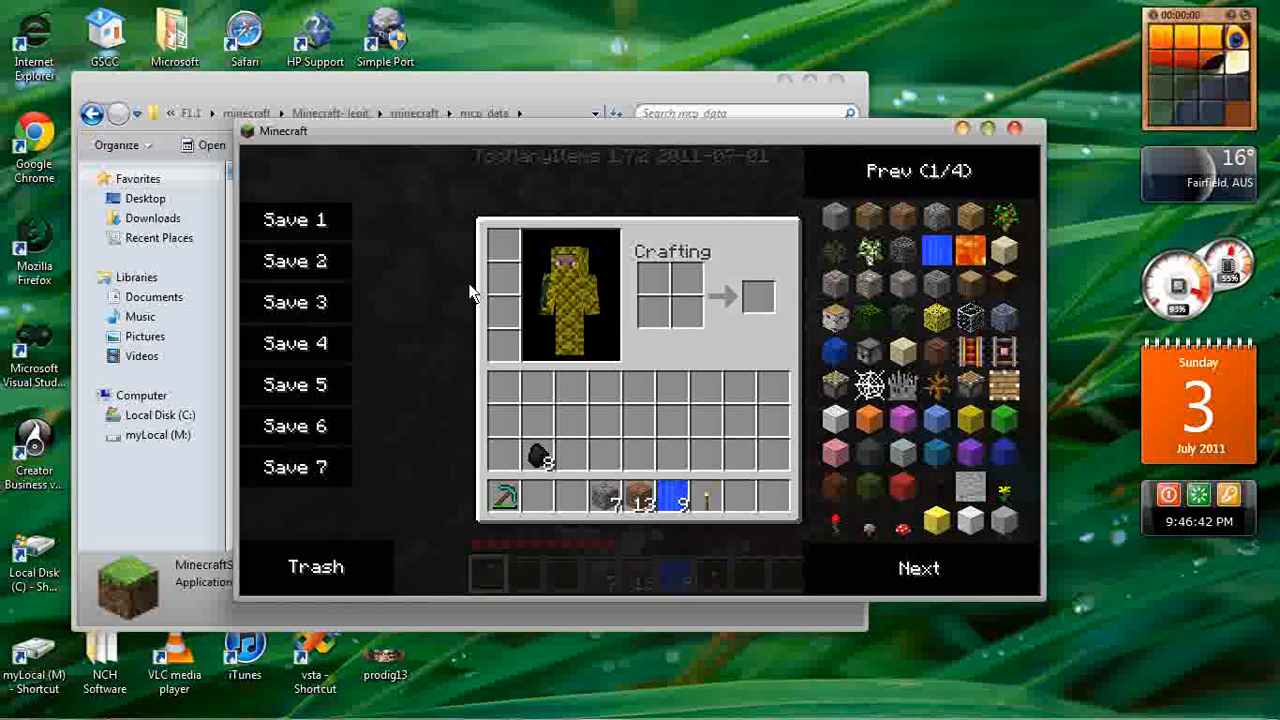
{"action": "left_click", "coordinate": [294, 468]}
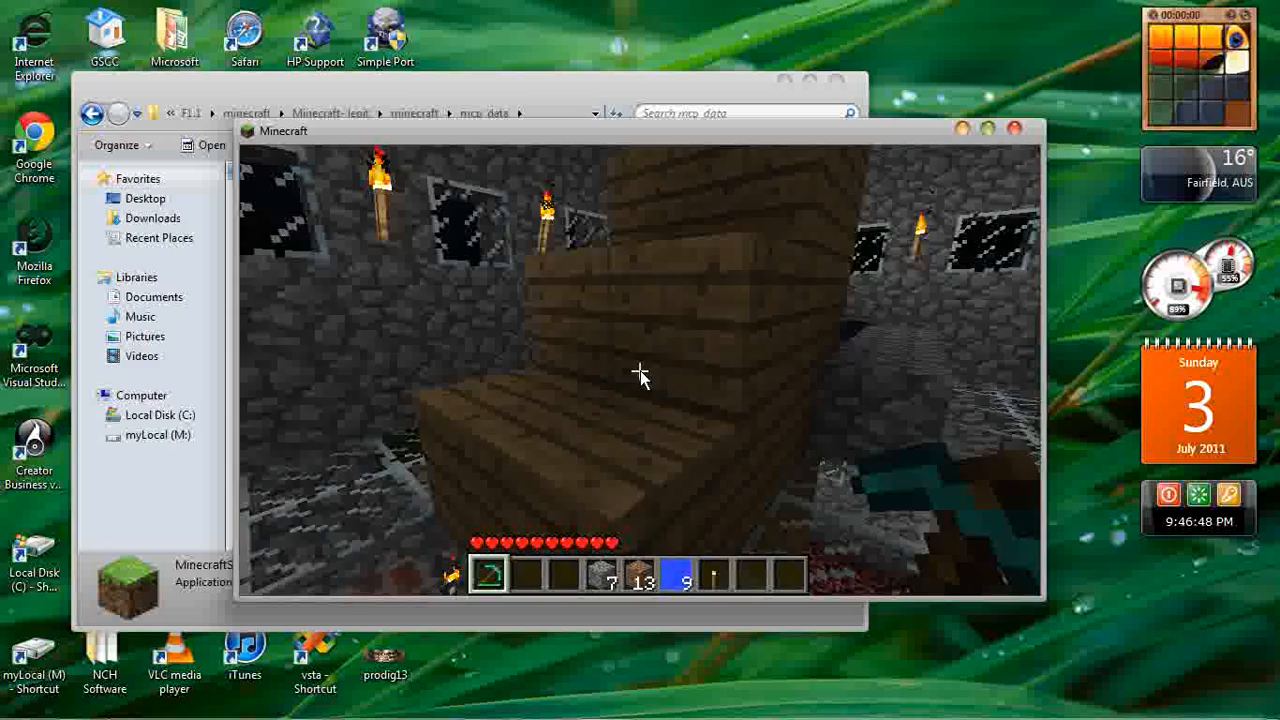
{"action": "key", "text": "Escape"}
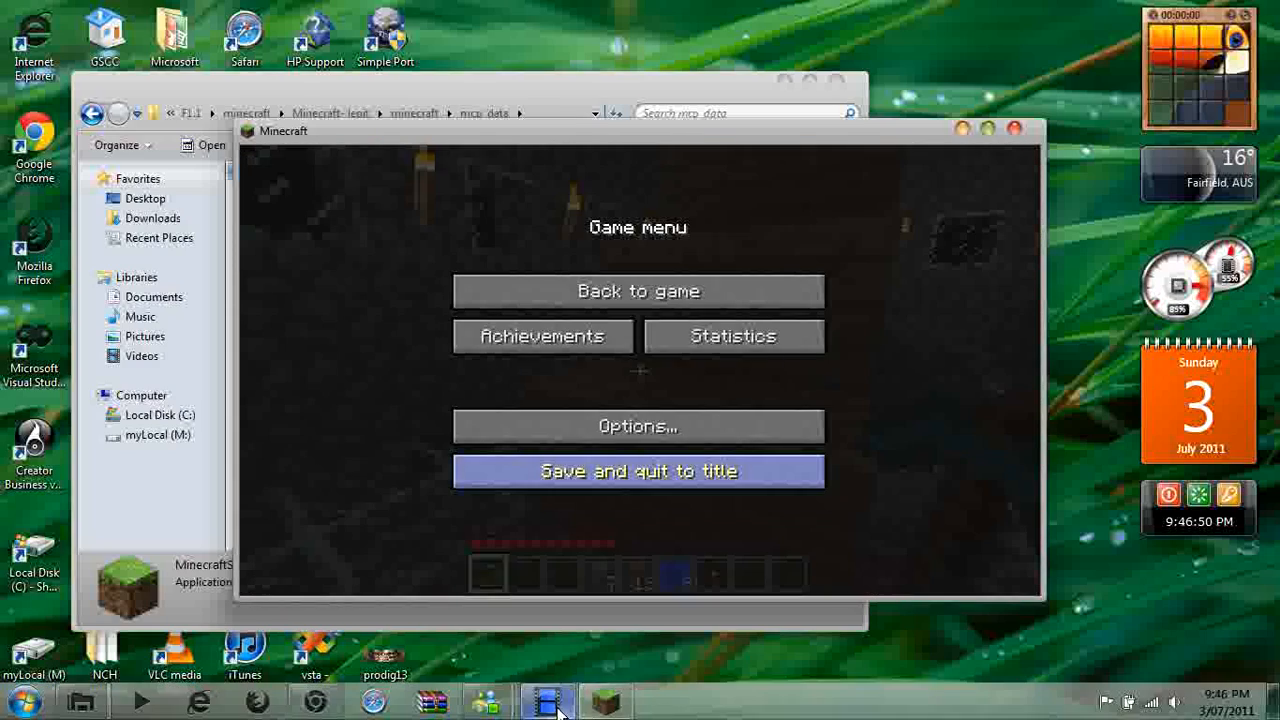